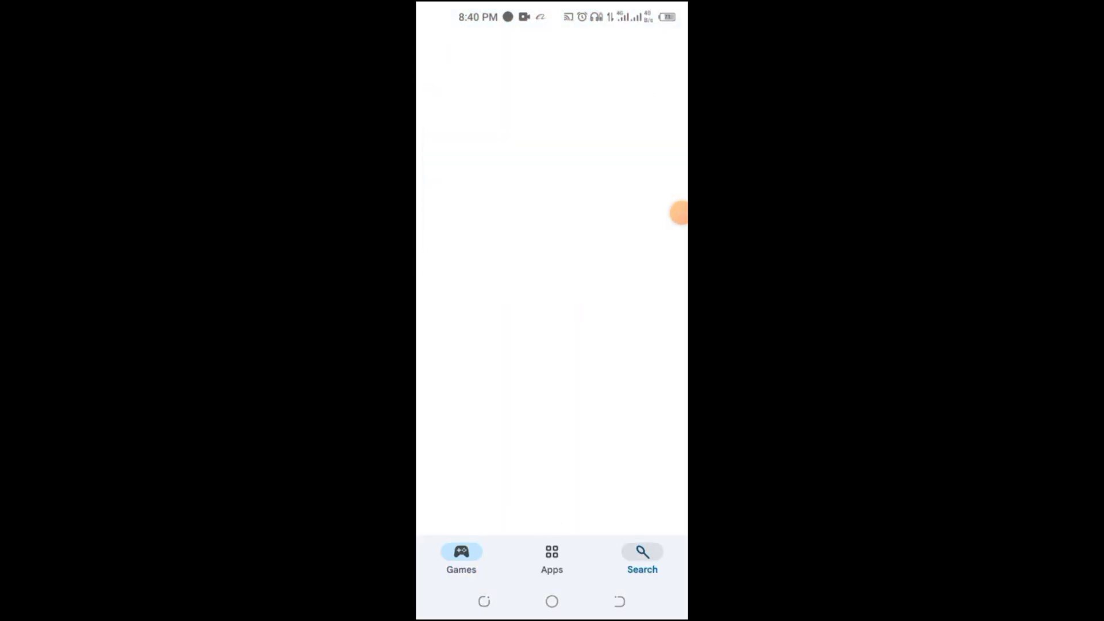
Search the Play Store for 'vpn' to list available VPN apps
{"action": "type", "text": "pn"}
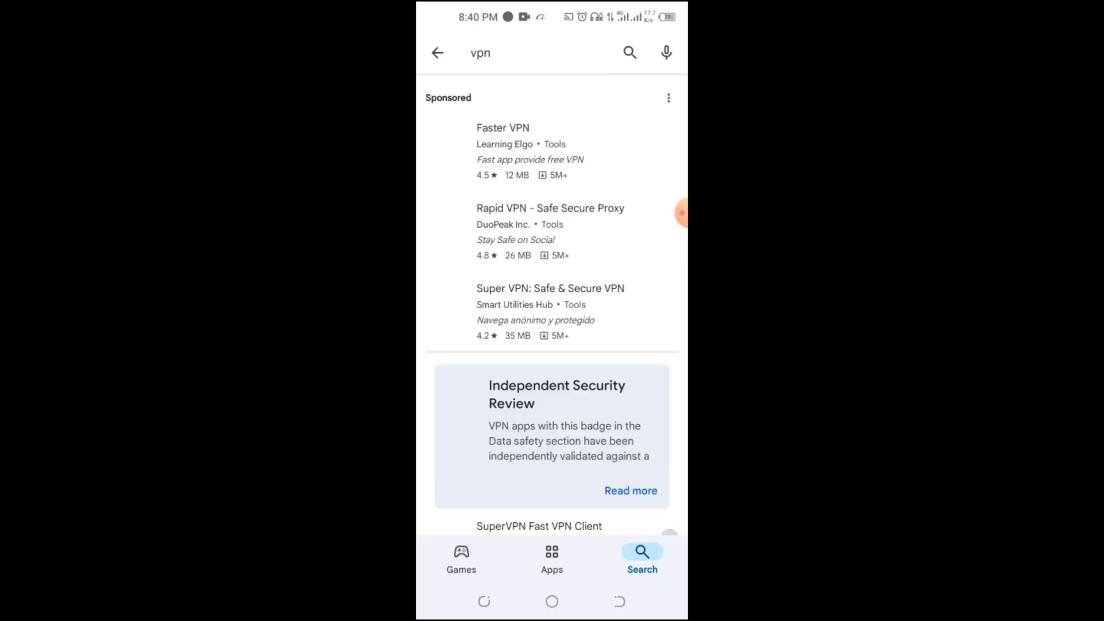
{"action": "left_click", "coordinate": [538, 525]}
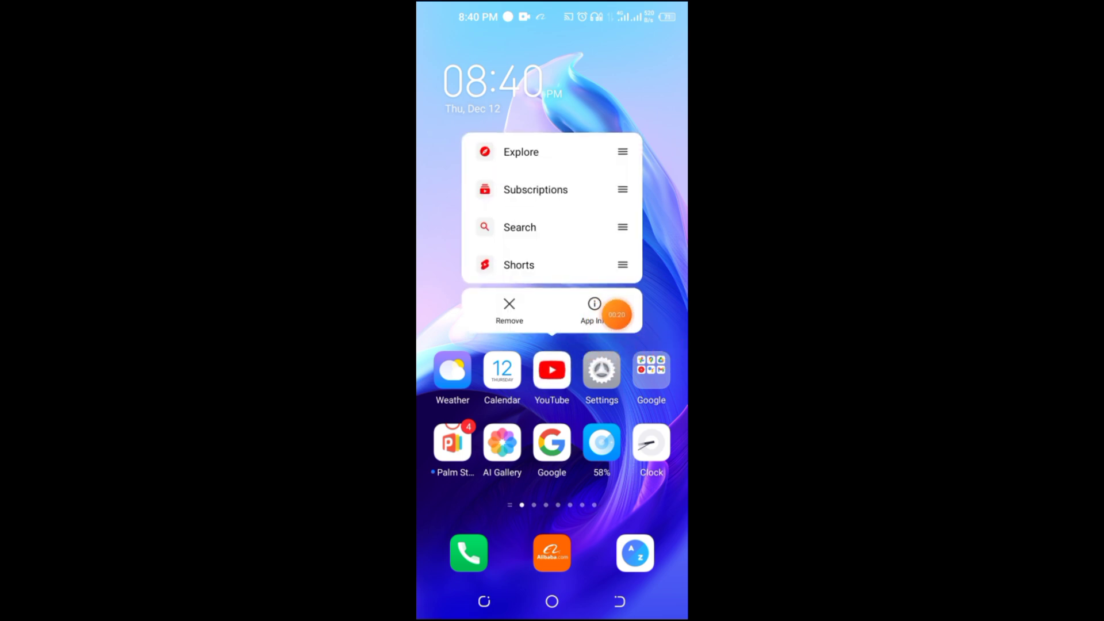
Show YouTube's app info storage page, revealing 719 MB of cache
{"action": "left_click", "coordinate": [594, 309]}
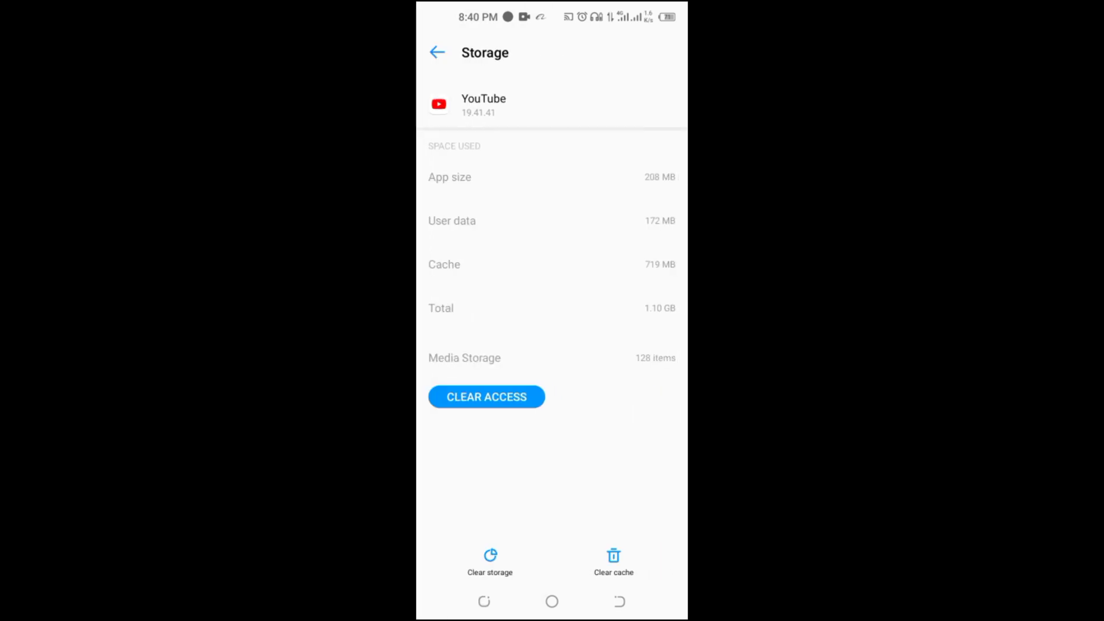
Clear YouTube's cached data, then reach YouTube's own settings list from the You tab
{"action": "left_click", "coordinate": [613, 563]}
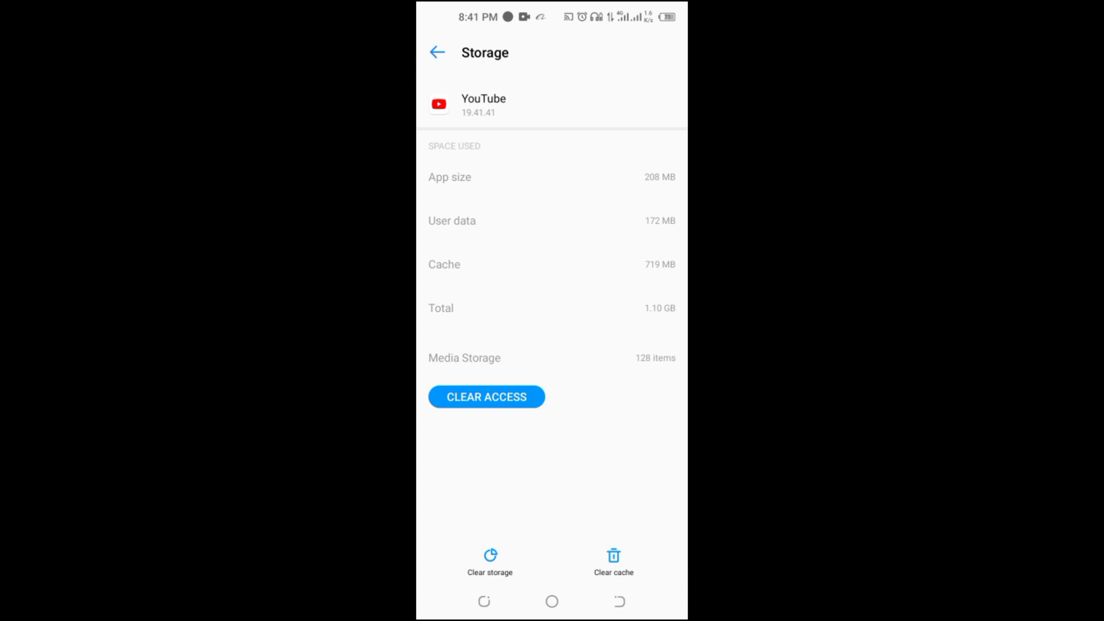
{"action": "left_click", "coordinate": [613, 560]}
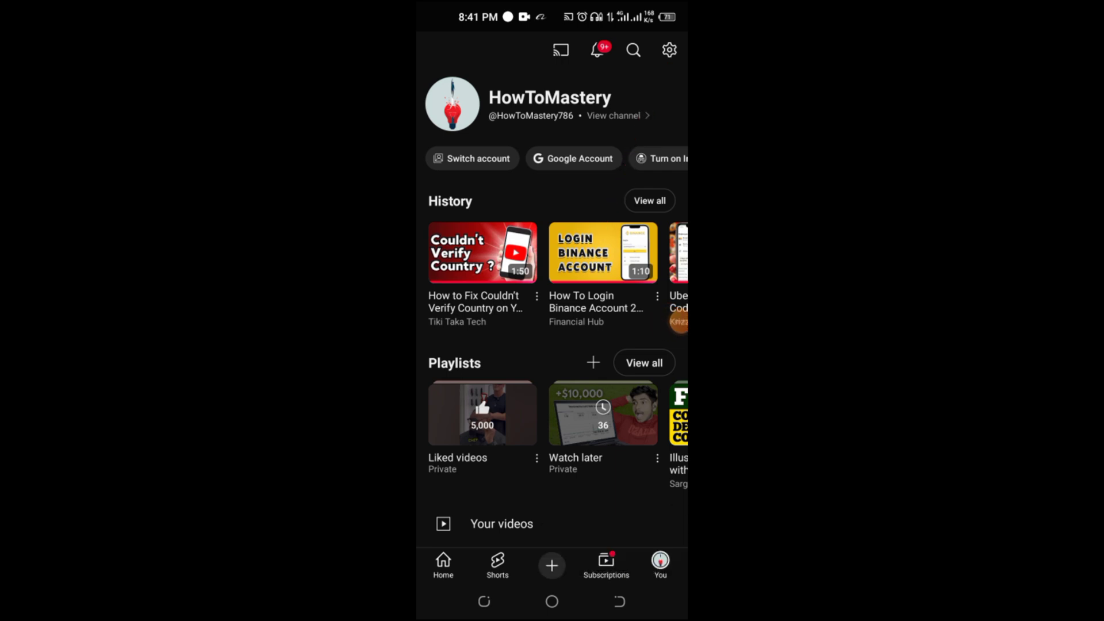
{"action": "left_click", "coordinate": [667, 50]}
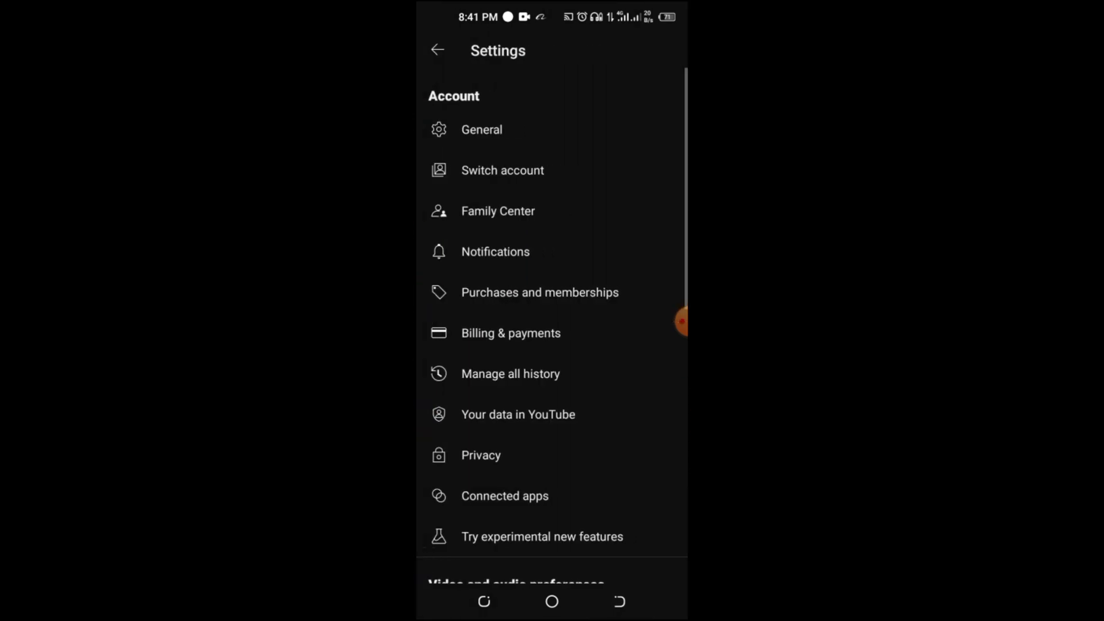
Reach Send feedback under Help and policy and start the feedback questionnaire
{"action": "scroll", "scroll_direction": "down", "scroll_amount": 3}
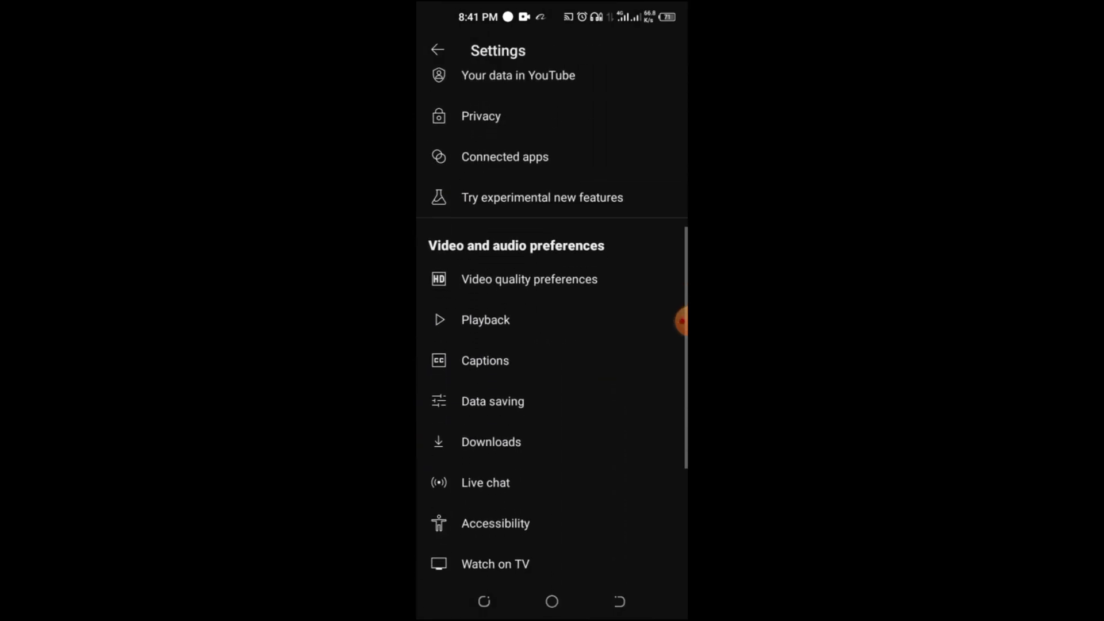
{"action": "scroll", "scroll_direction": "down", "scroll_amount": 3}
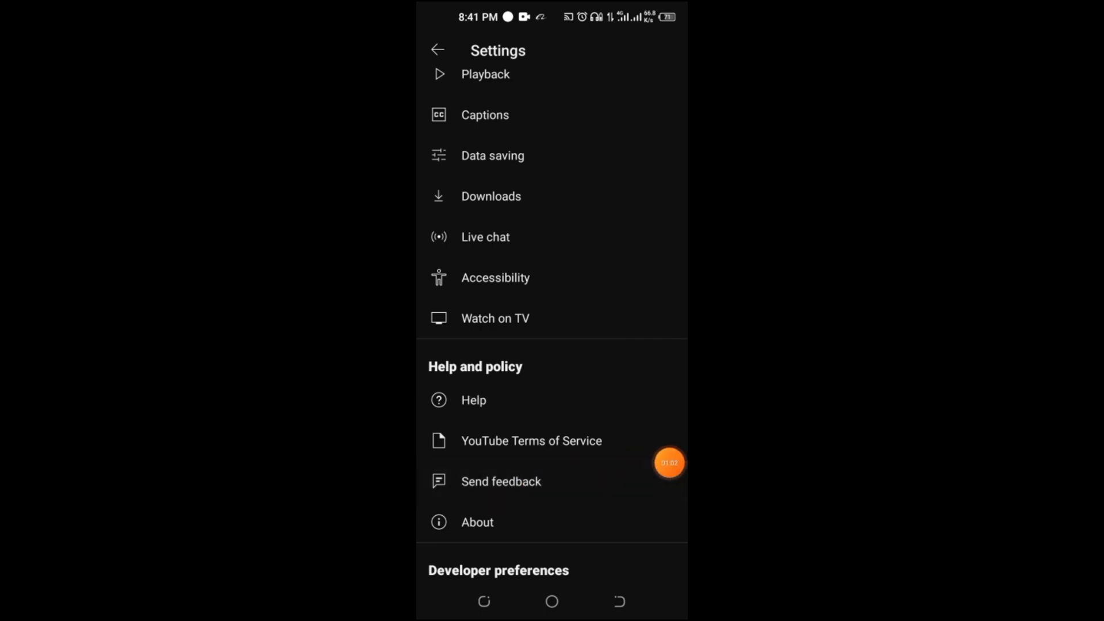
{"action": "left_click", "coordinate": [500, 481]}
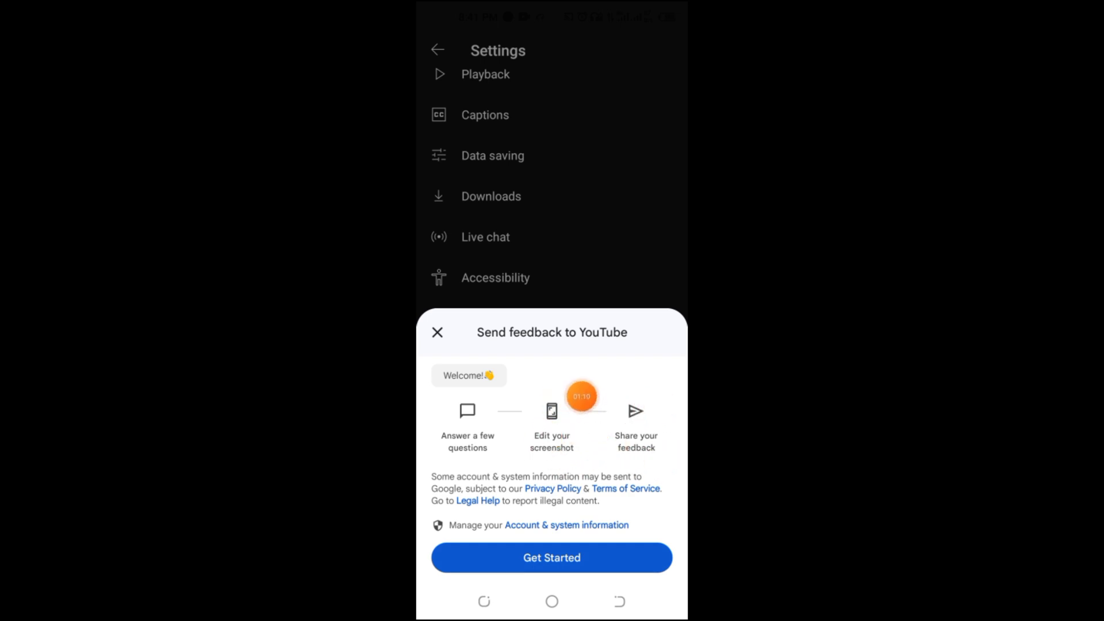
{"action": "left_click", "coordinate": [551, 556]}
{"action": "type", "text": "Ple"}
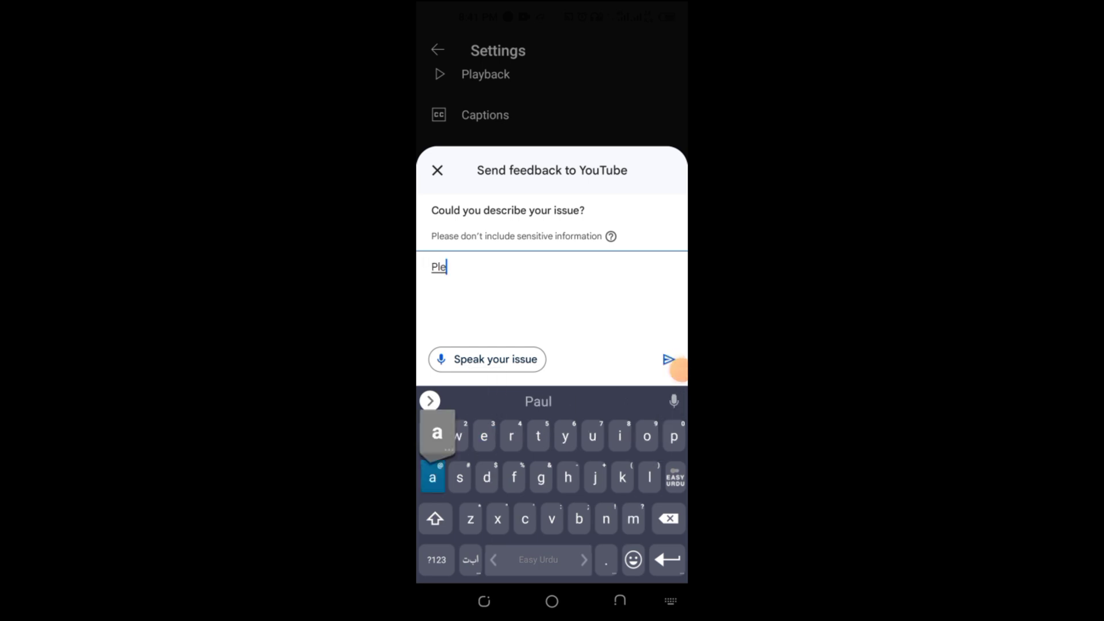
Enter 'Please' into the issue description field, accepting the autocorrect suggestion
{"action": "type", "text": "se"}
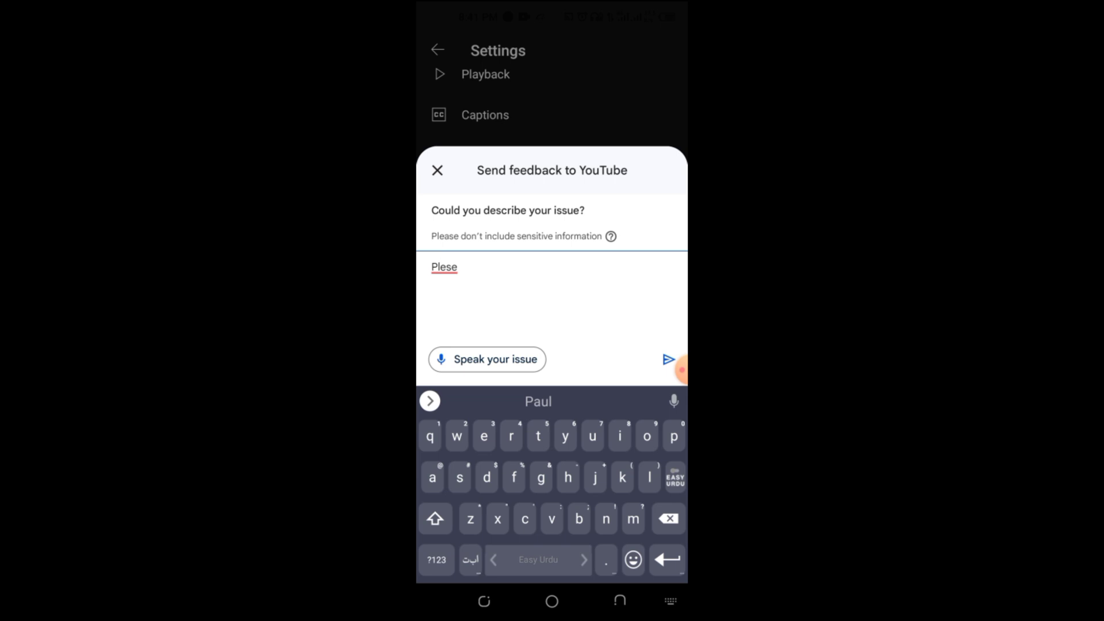
{"action": "left_click", "coordinate": [537, 401]}
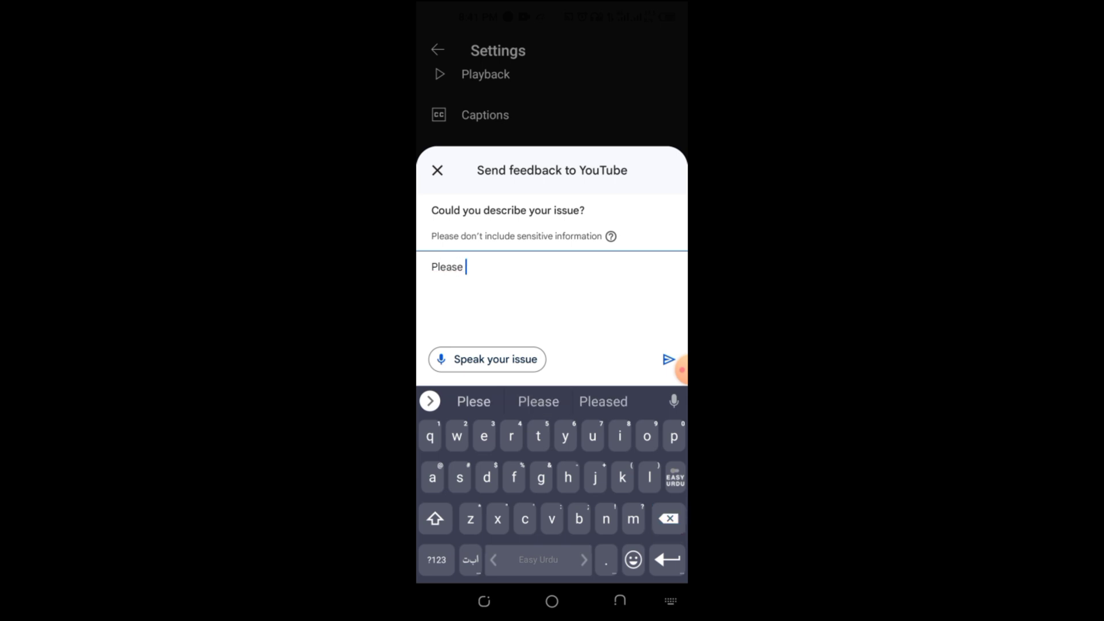